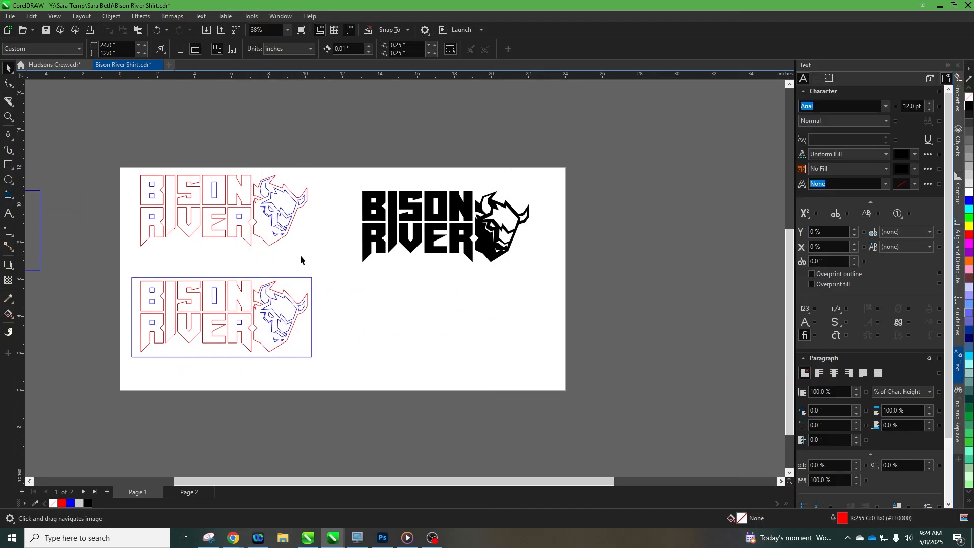
Make the black Bison River logo red hairline outlines with no fill.
type("50")
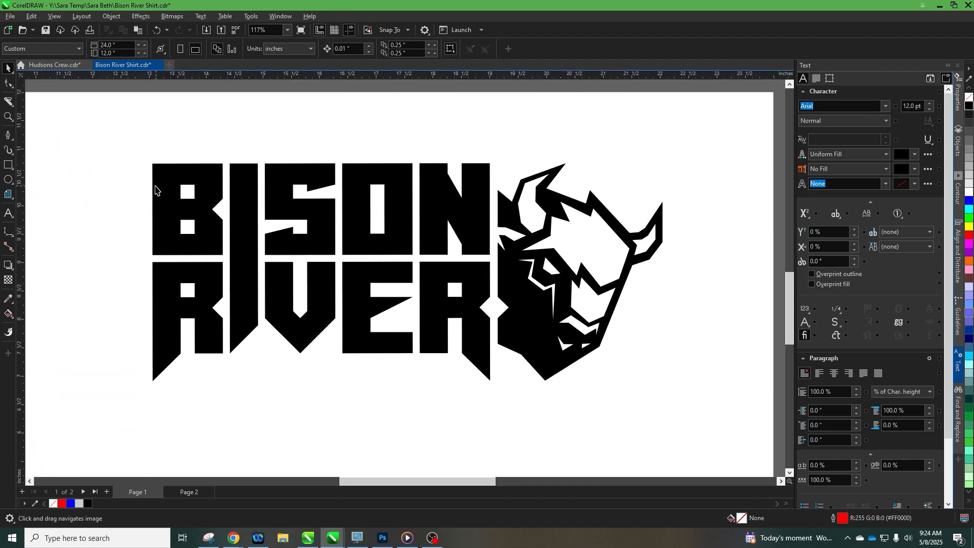
mouse_move(163, 184)
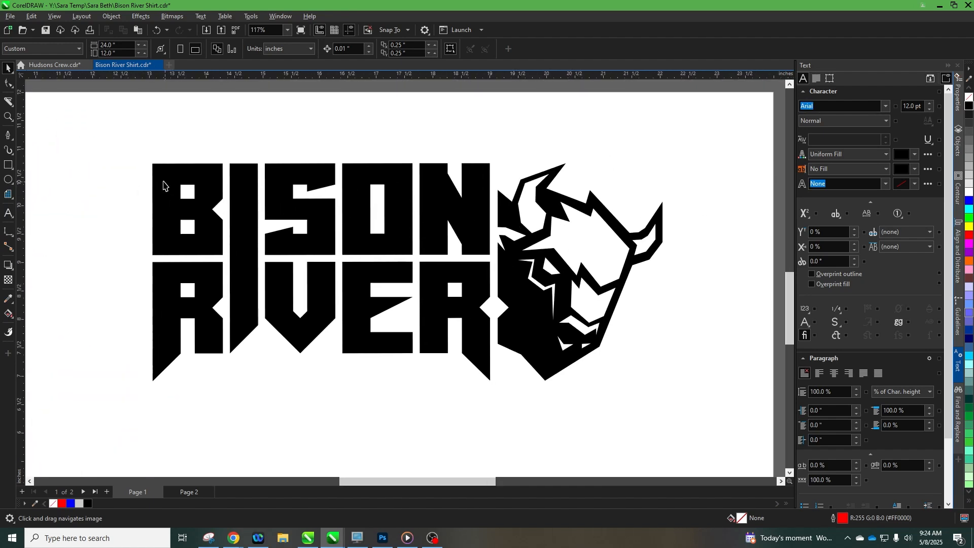
mouse_move(498, 233)
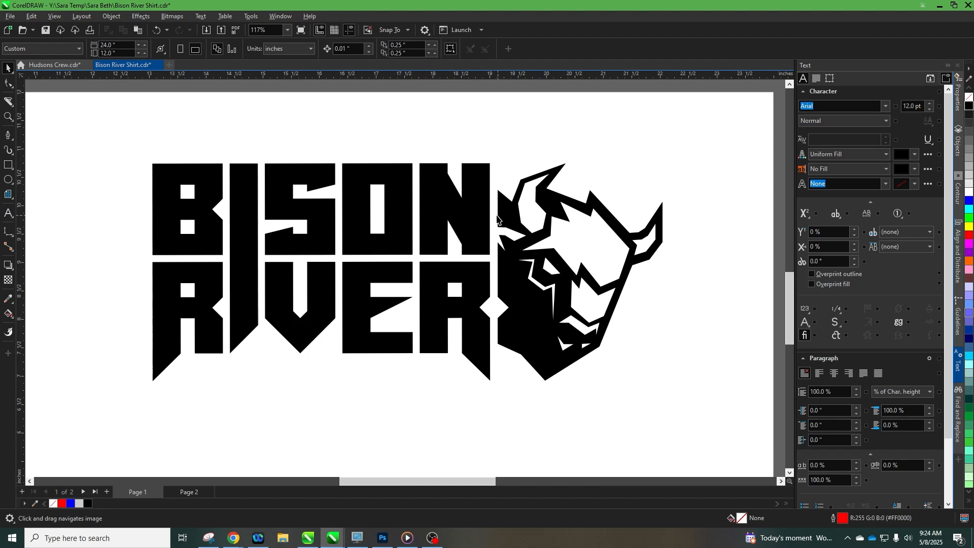
mouse_move(204, 194)
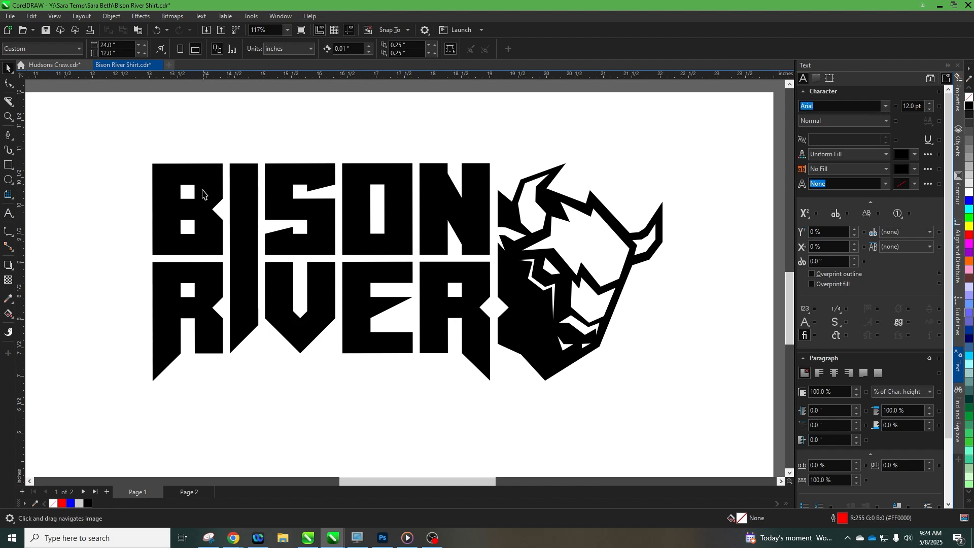
mouse_move(303, 246)
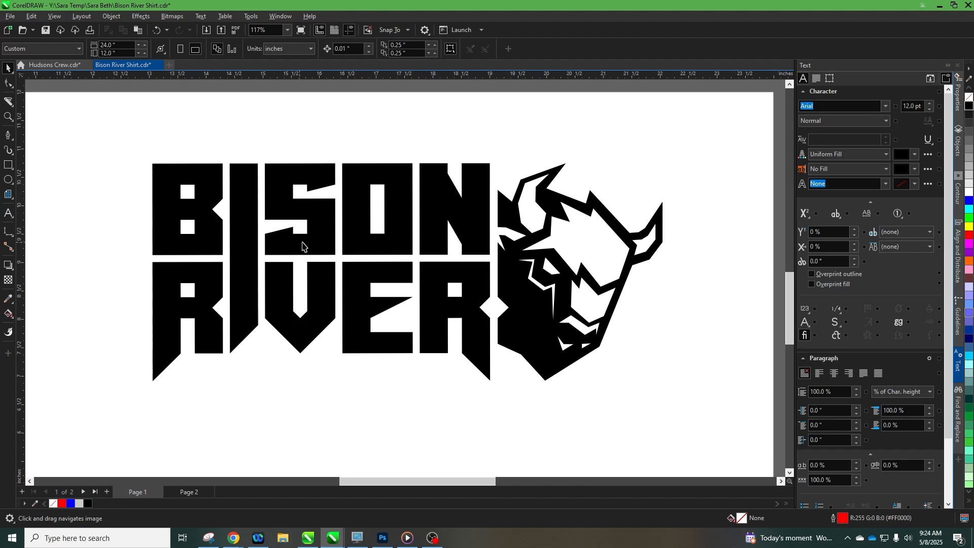
mouse_move(216, 190)
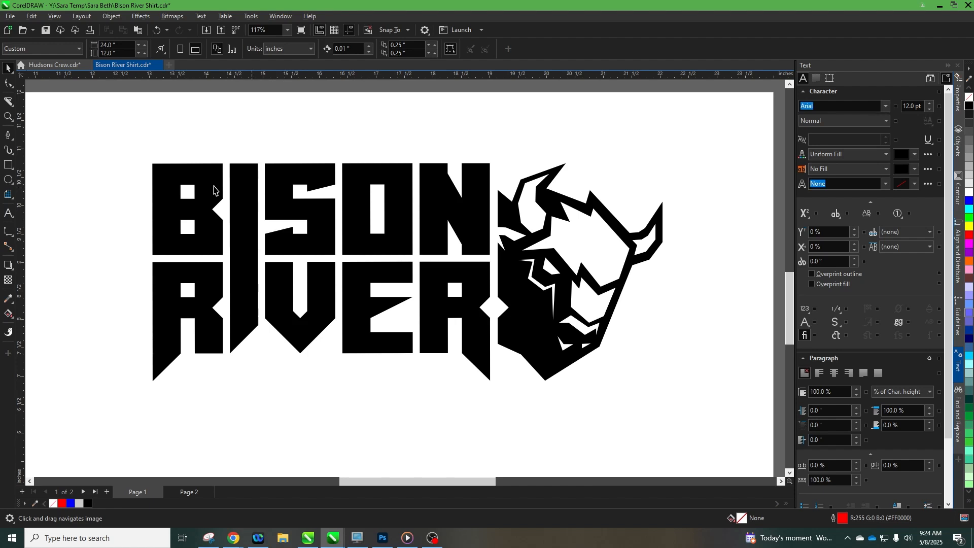
mouse_move(428, 187)
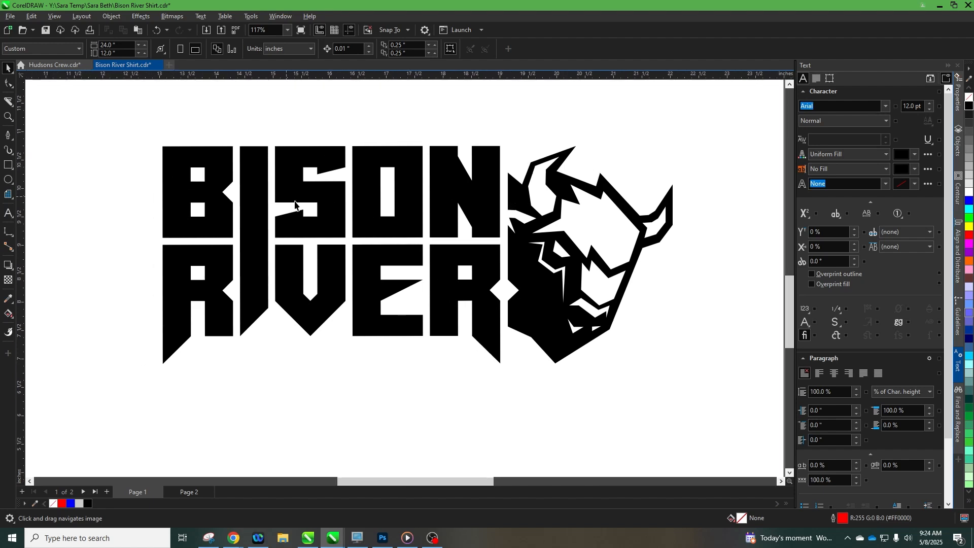
mouse_move(625, 264)
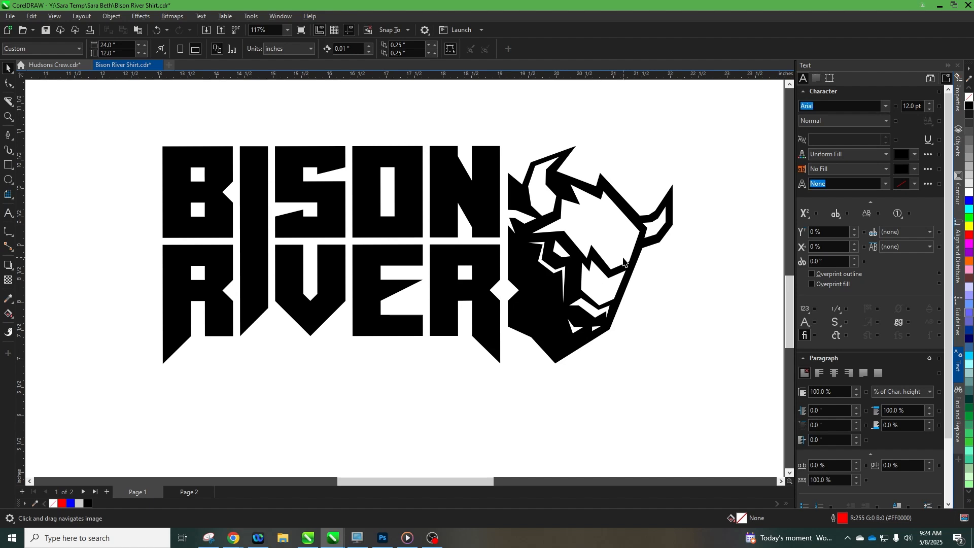
mouse_move(171, 144)
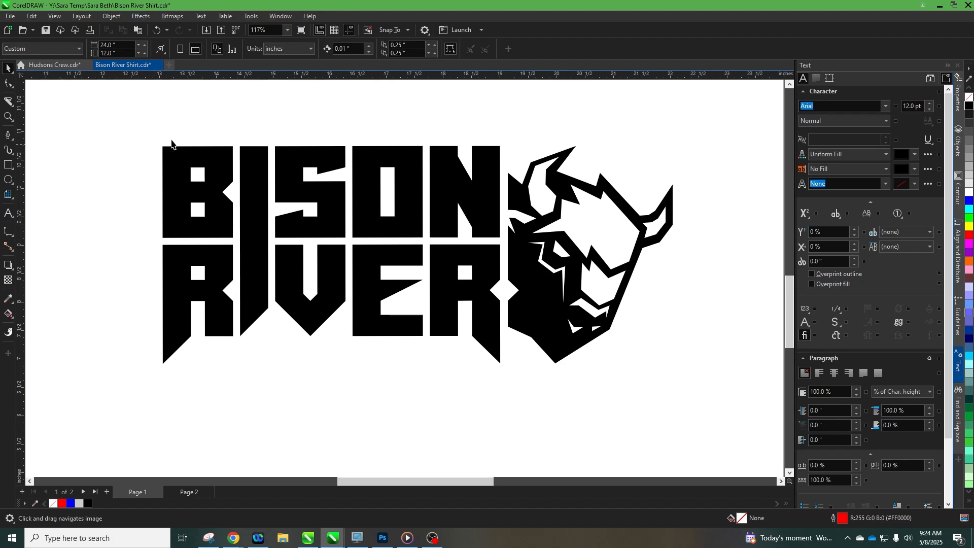
mouse_move(657, 273)
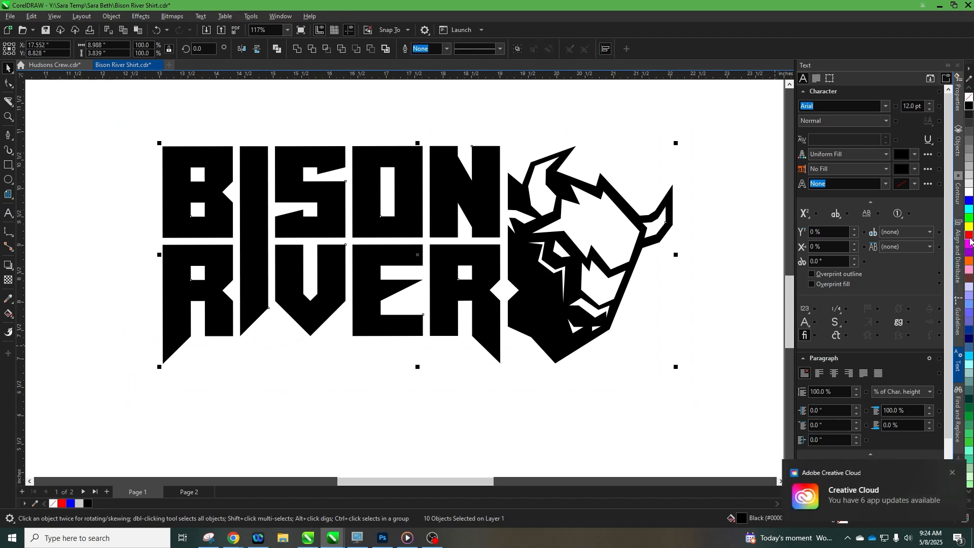
left_click(446, 49)
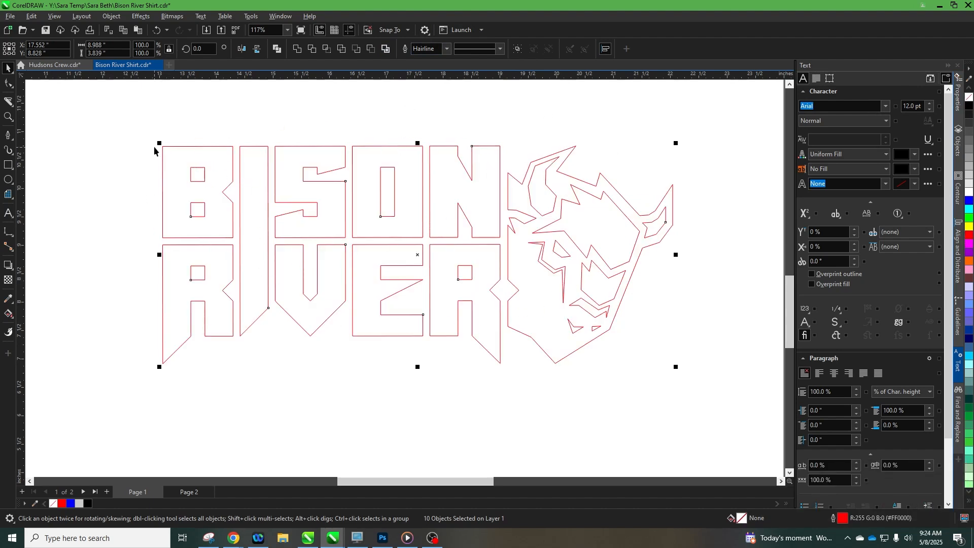
mouse_move(218, 196)
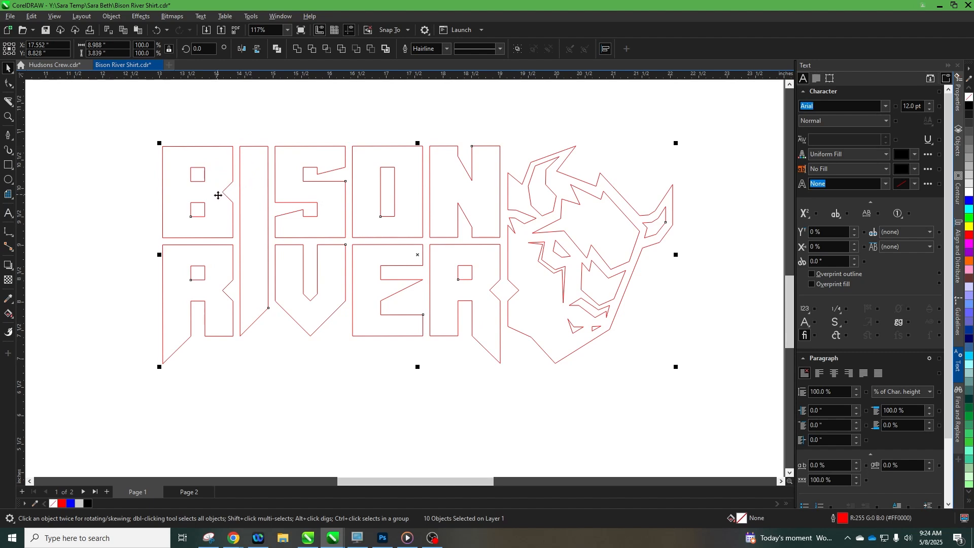
mouse_move(160, 134)
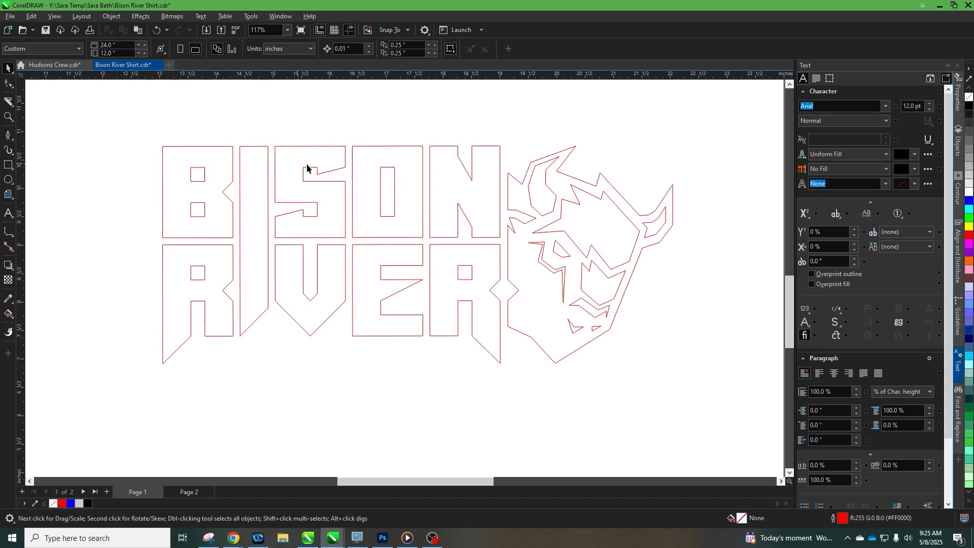
mouse_move(380, 171)
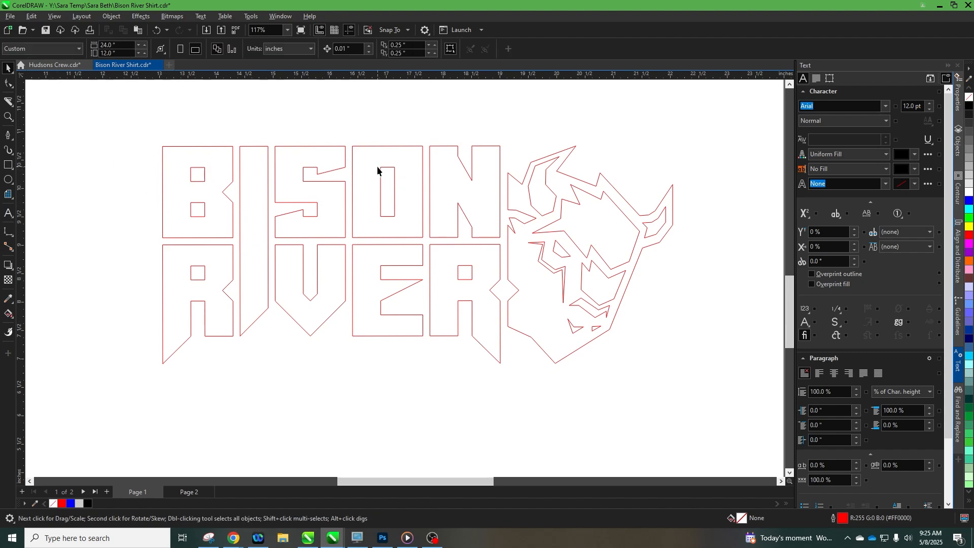
mouse_move(207, 217)
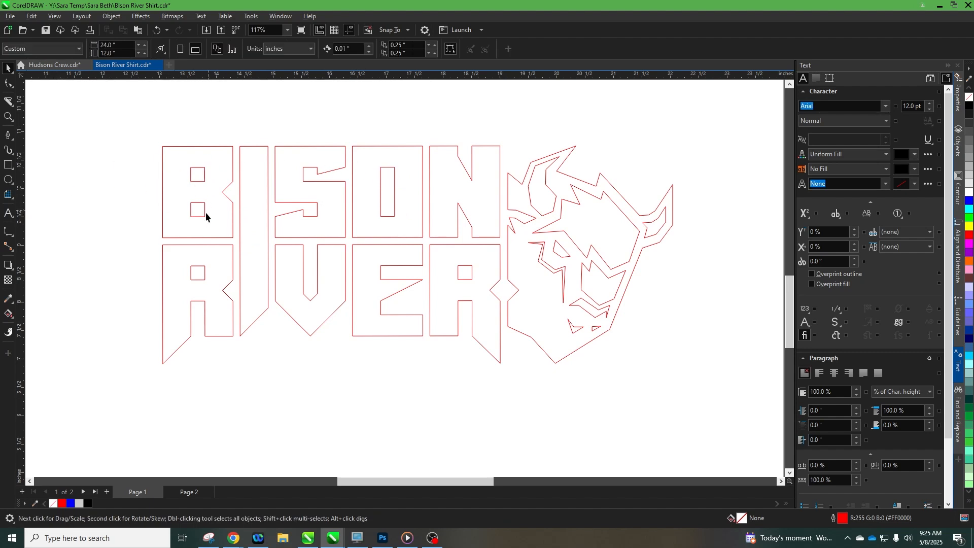
mouse_move(461, 252)
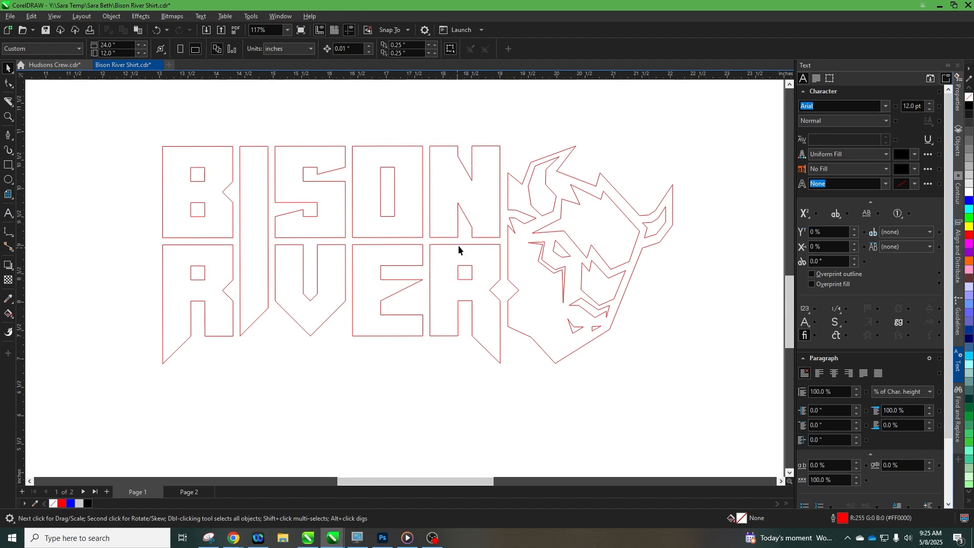
mouse_move(404, 252)
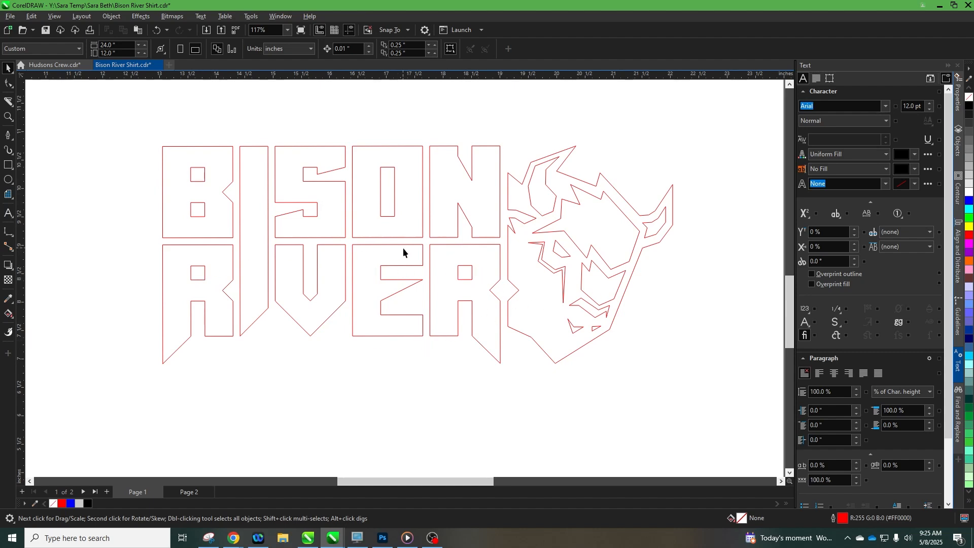
mouse_move(390, 212)
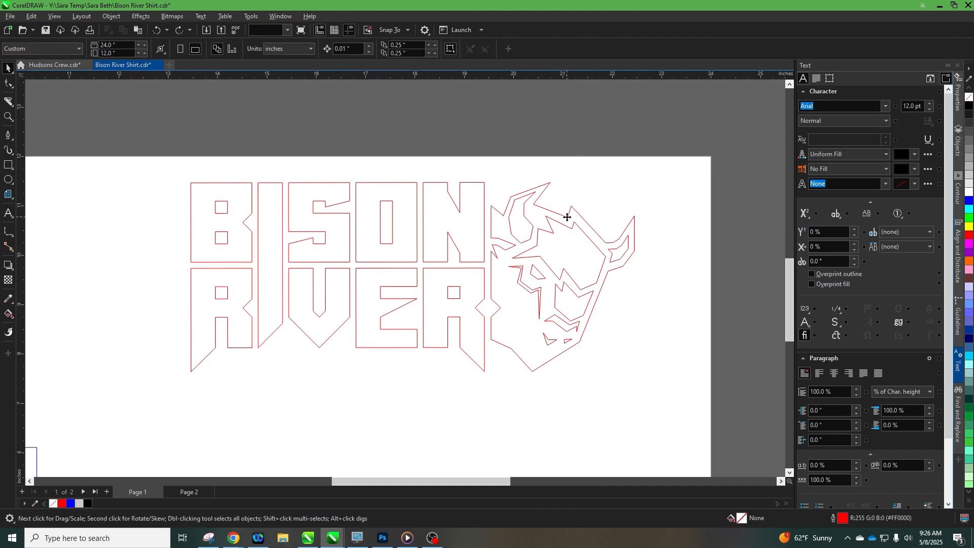
Break apart the bison head curve and color its inner detail pieces blue.
right_click(567, 216)
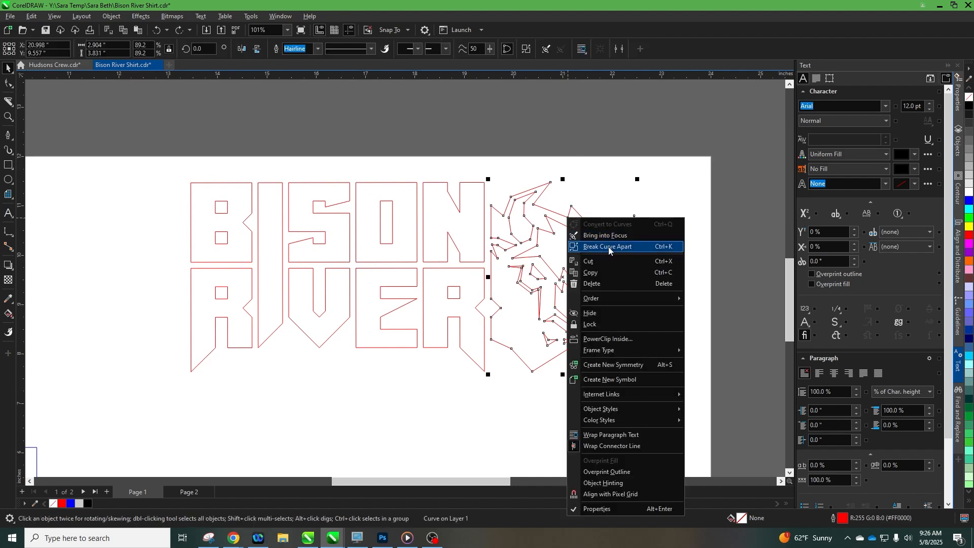
left_click(607, 247)
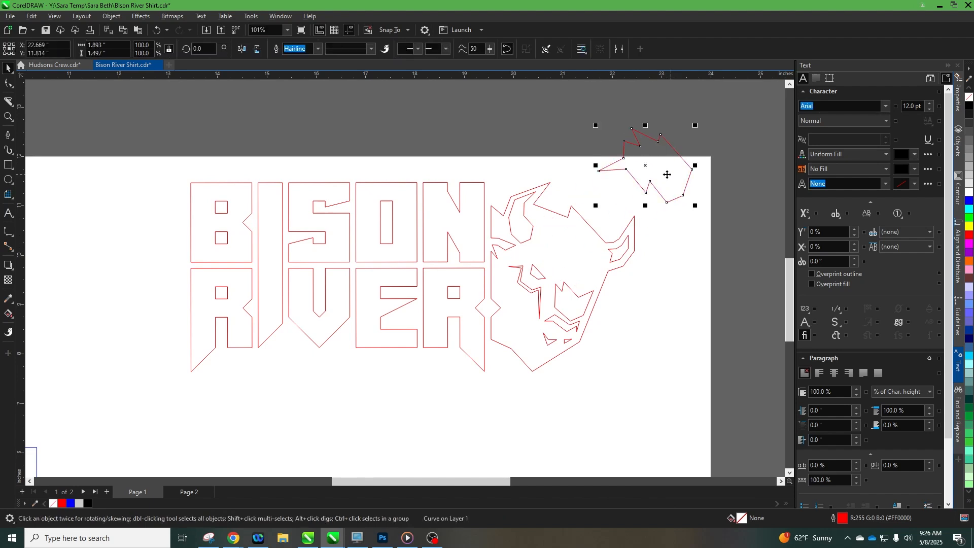
left_click_drag(667, 174, 606, 304)
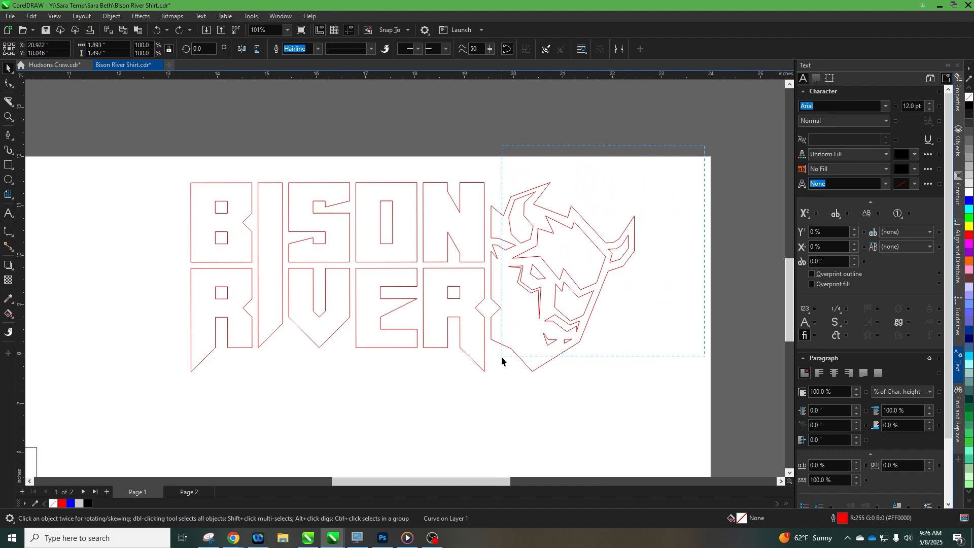
left_click(571, 268)
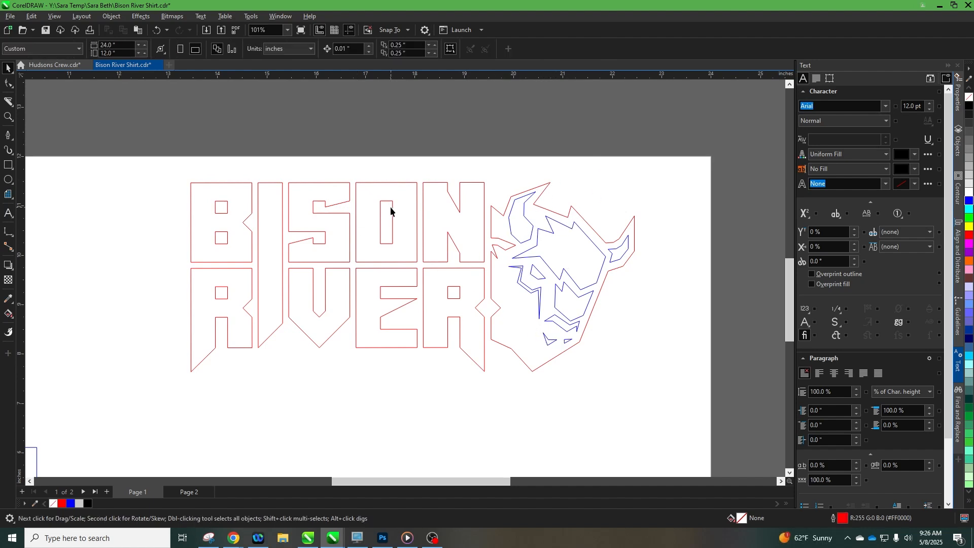
Break apart the letter O and give the letter holes blue through-cut outlines.
right_click(392, 212)
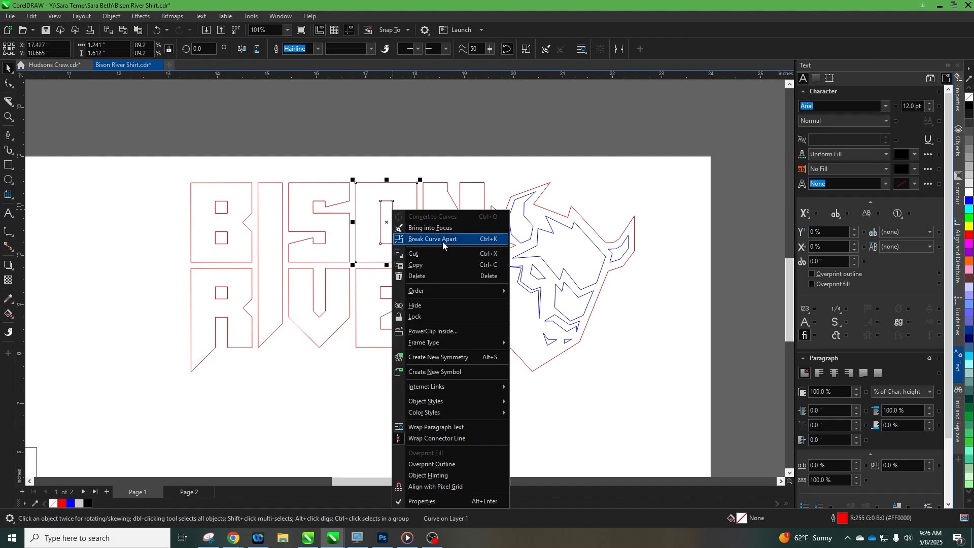
left_click(432, 239)
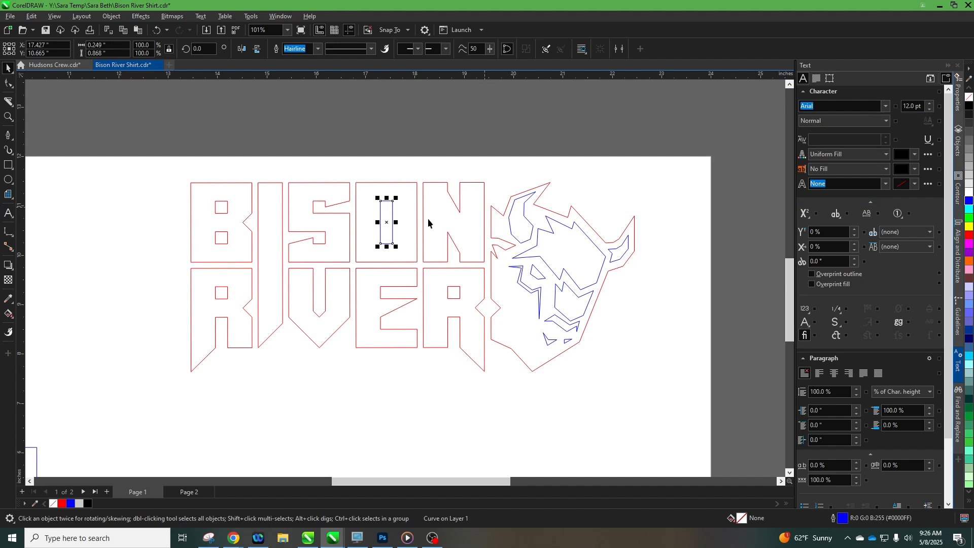
left_click(220, 221)
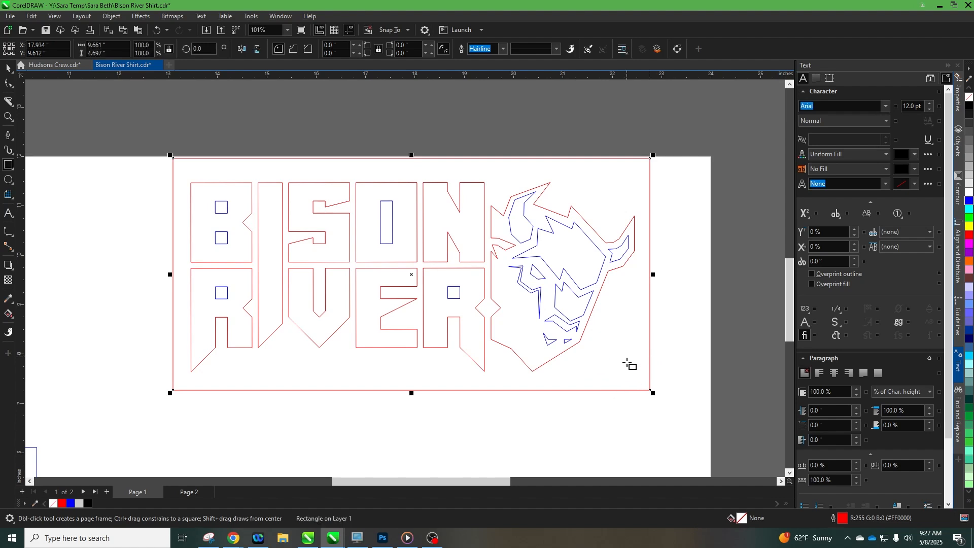
mouse_move(555, 200)
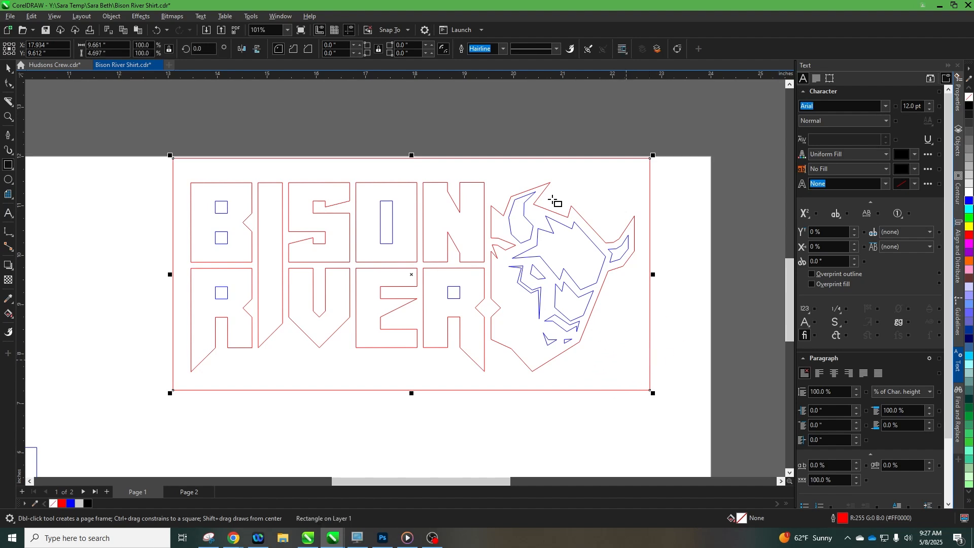
mouse_move(165, 274)
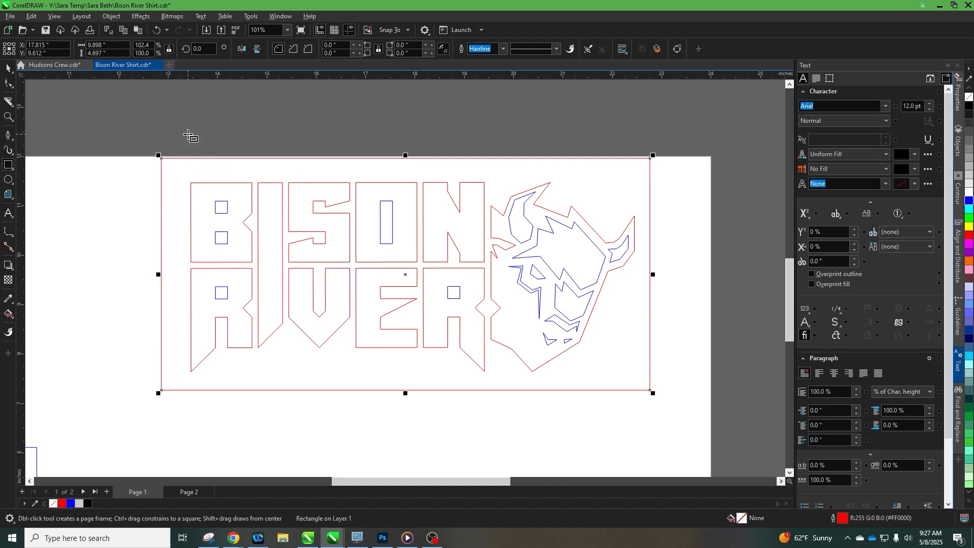
mouse_move(559, 174)
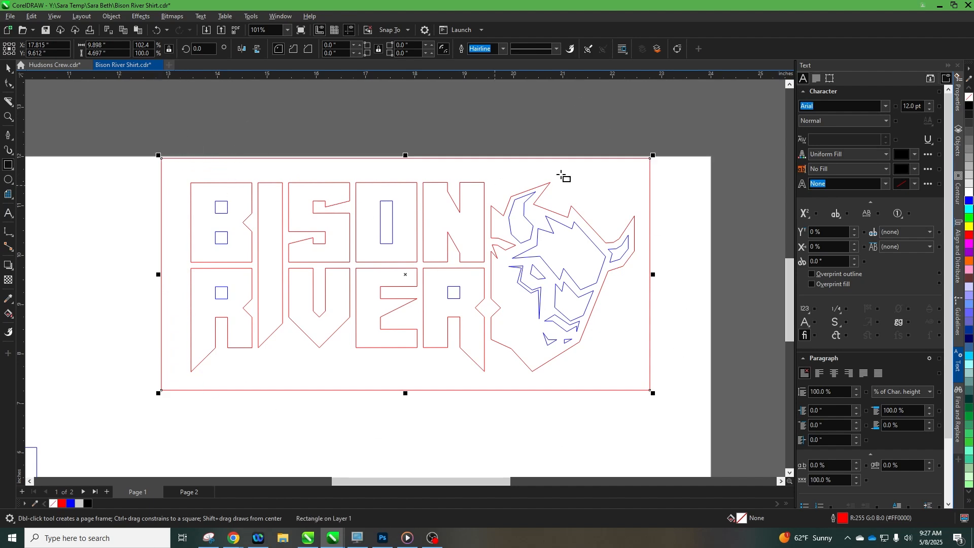
mouse_move(651, 160)
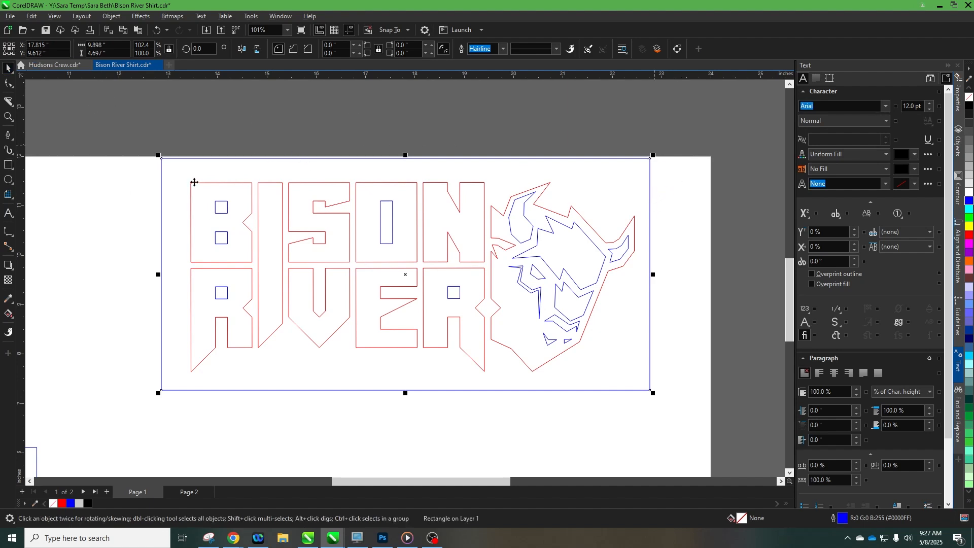
mouse_move(163, 187)
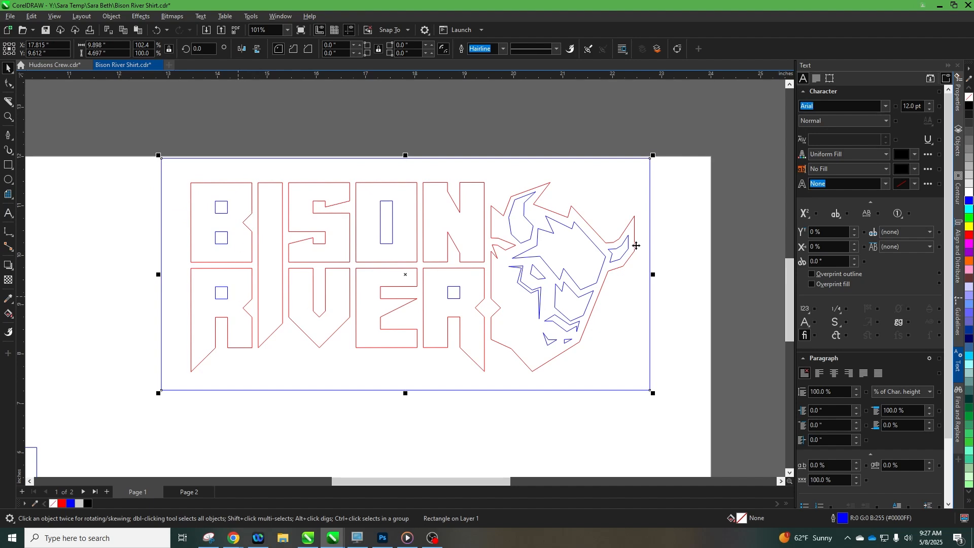
mouse_move(154, 190)
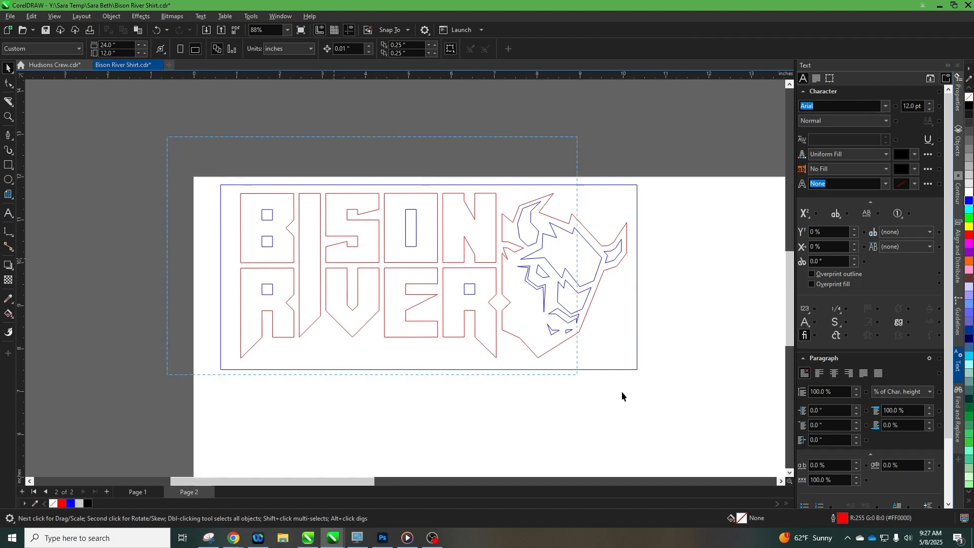
Select the whole logo and mirror it horizontally.
left_click(428, 290)
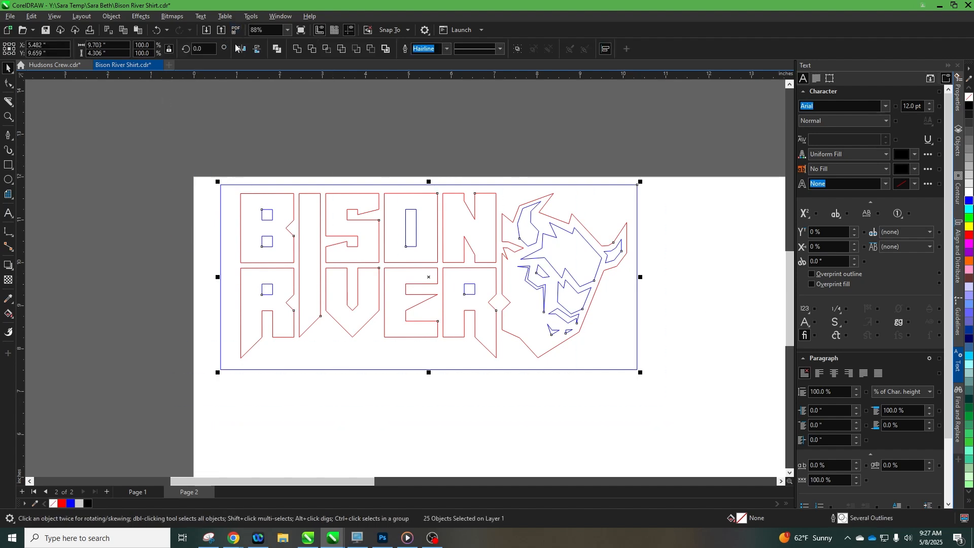
mouse_move(241, 49)
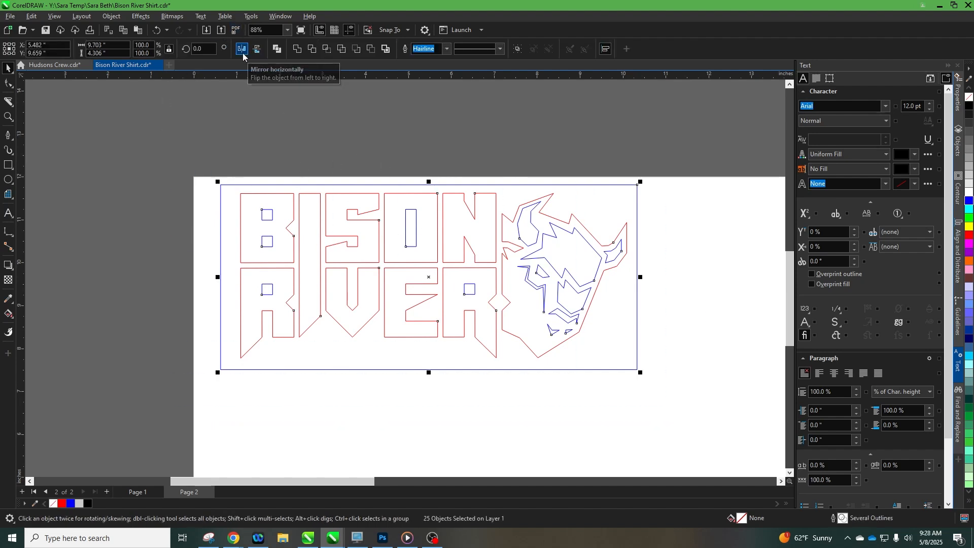
left_click(240, 49)
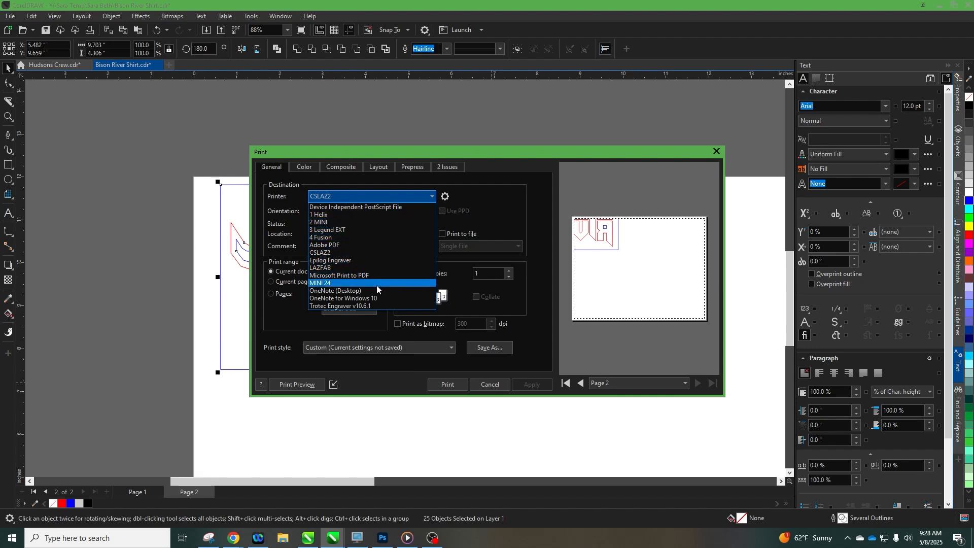
Print the selection to MINI 24, loading Stahls Prism from Mini 24 Power Settings.
left_click(320, 282)
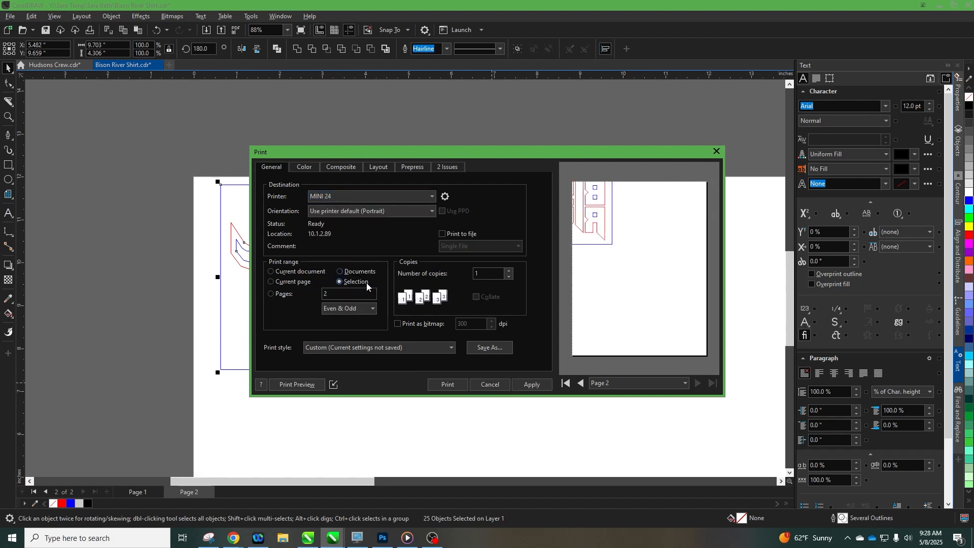
left_click(445, 196)
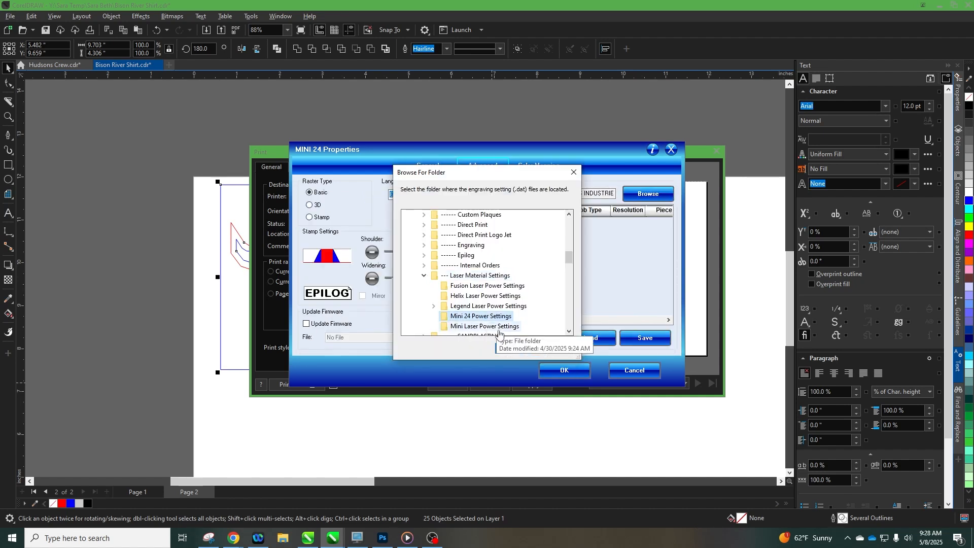
left_click(564, 370)
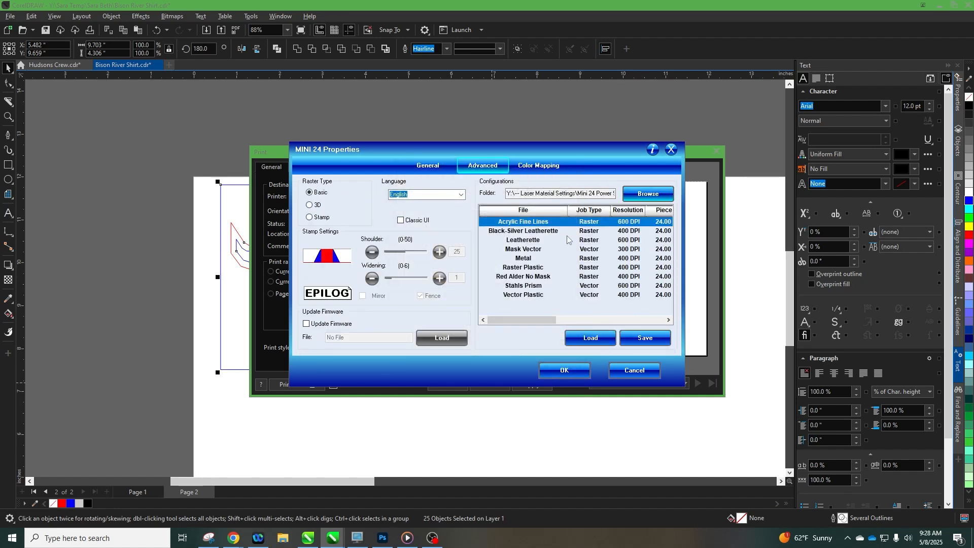
mouse_move(533, 292)
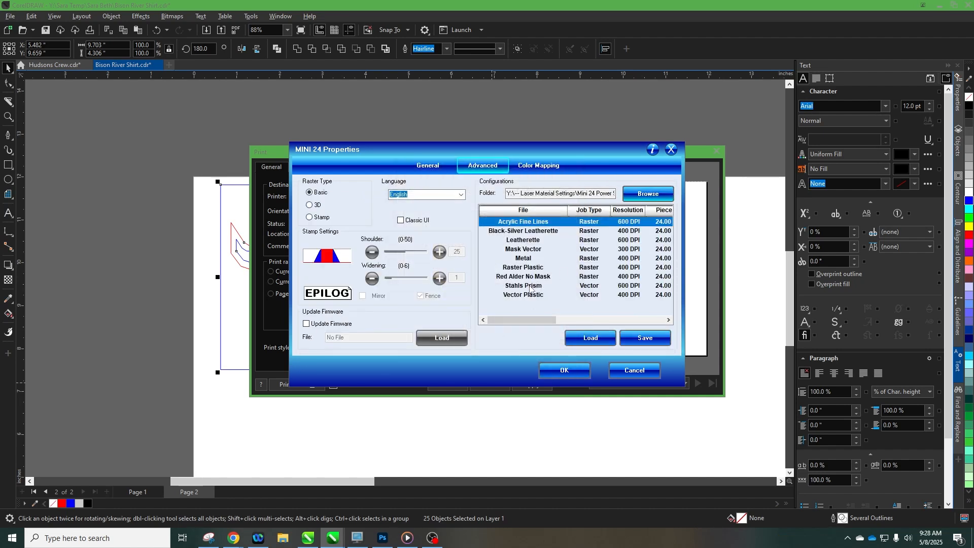
left_click(523, 285)
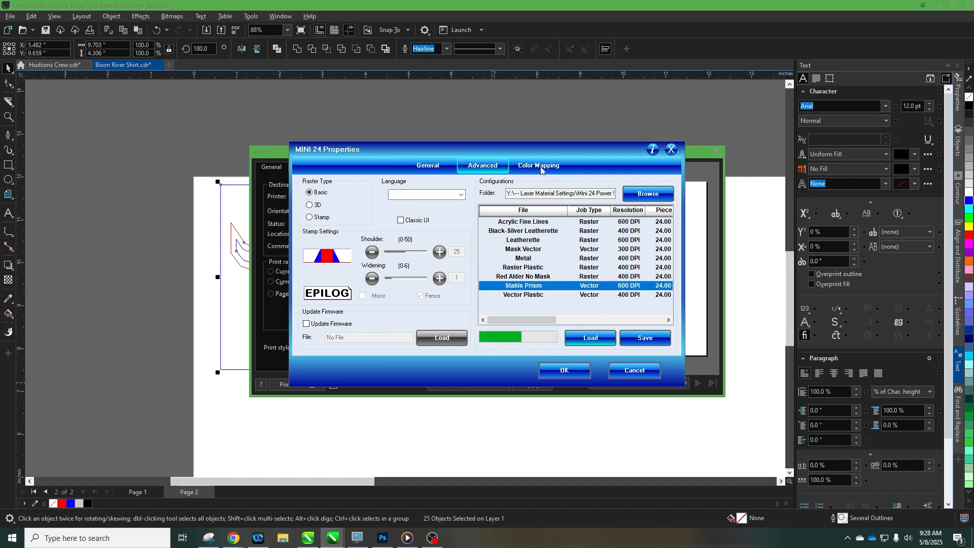
left_click(538, 166)
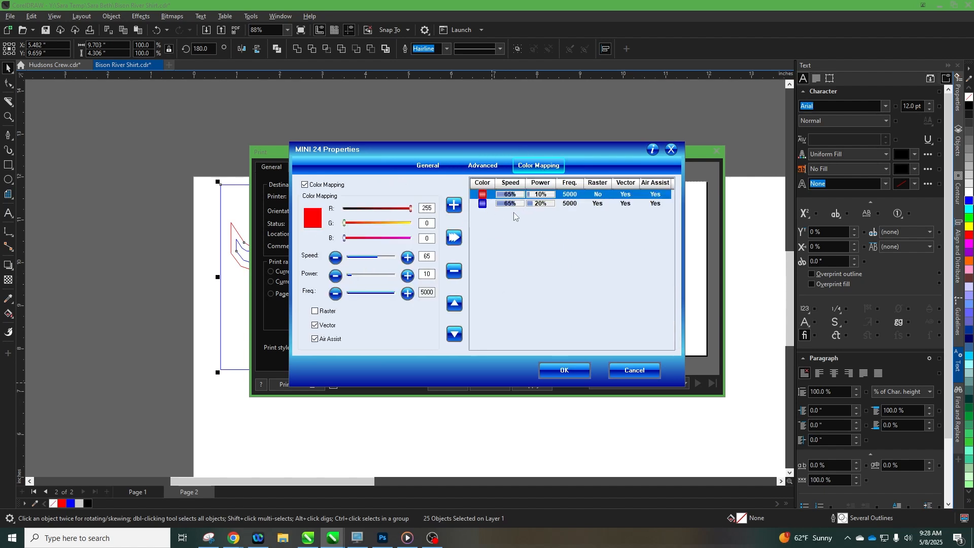
Review red 65% speed/10% power and blue 65%/20% color mapping, then accept.
left_click(505, 194)
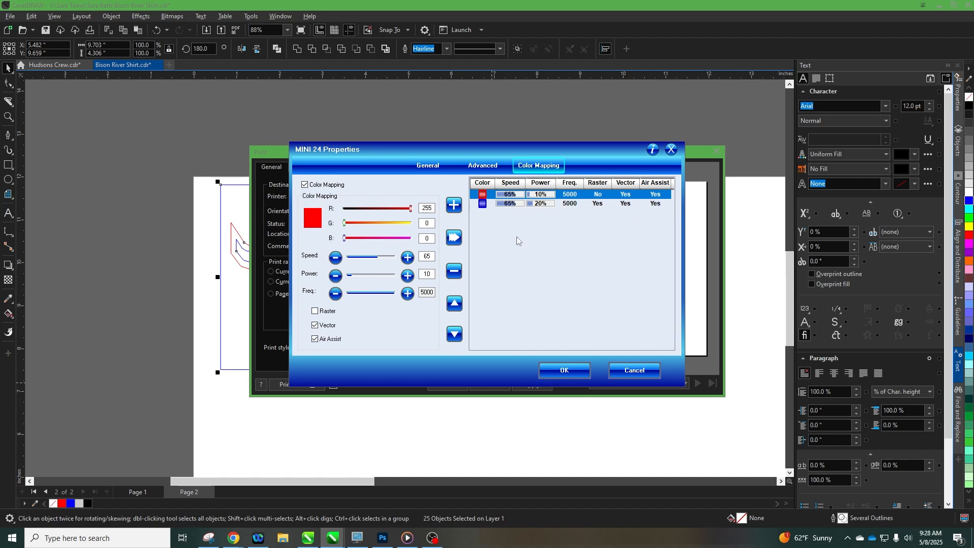
mouse_move(427, 194)
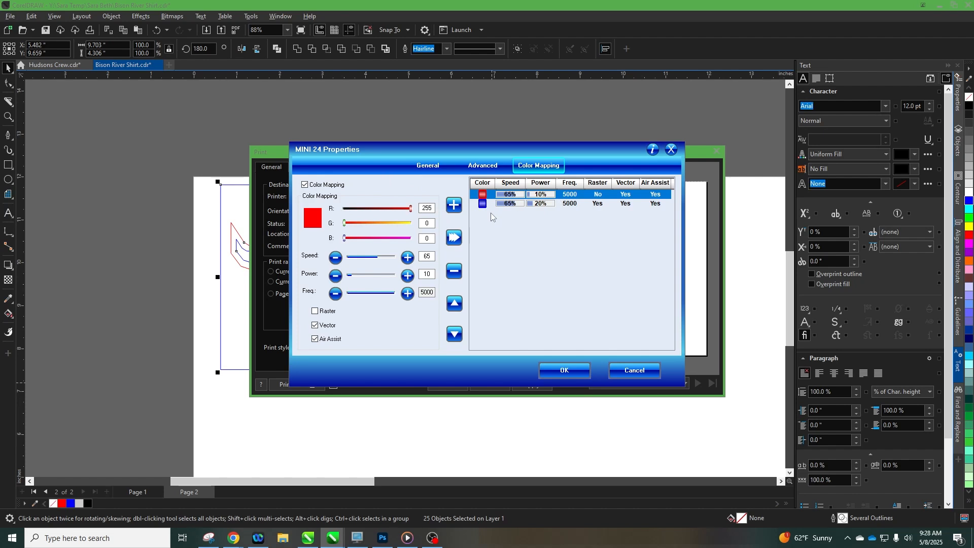
mouse_move(706, 215)
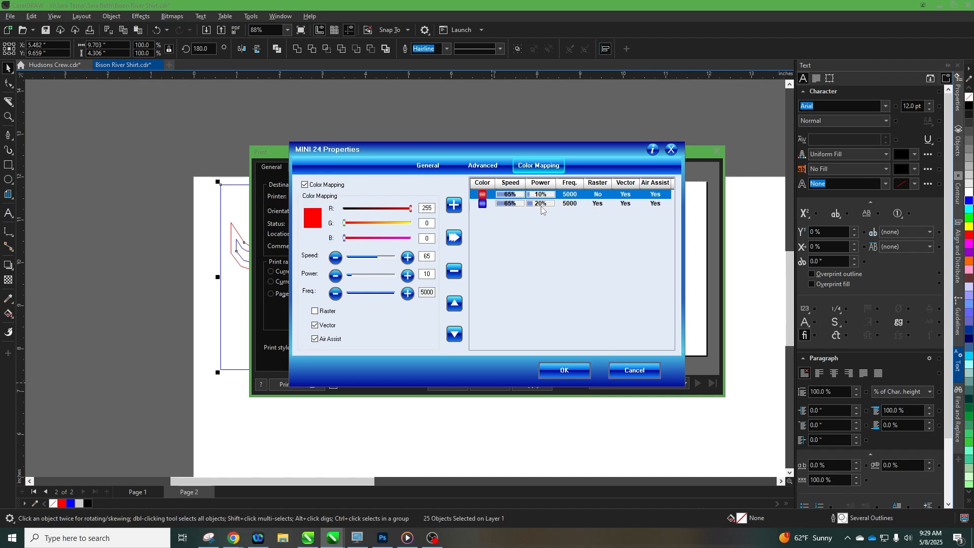
mouse_move(541, 215)
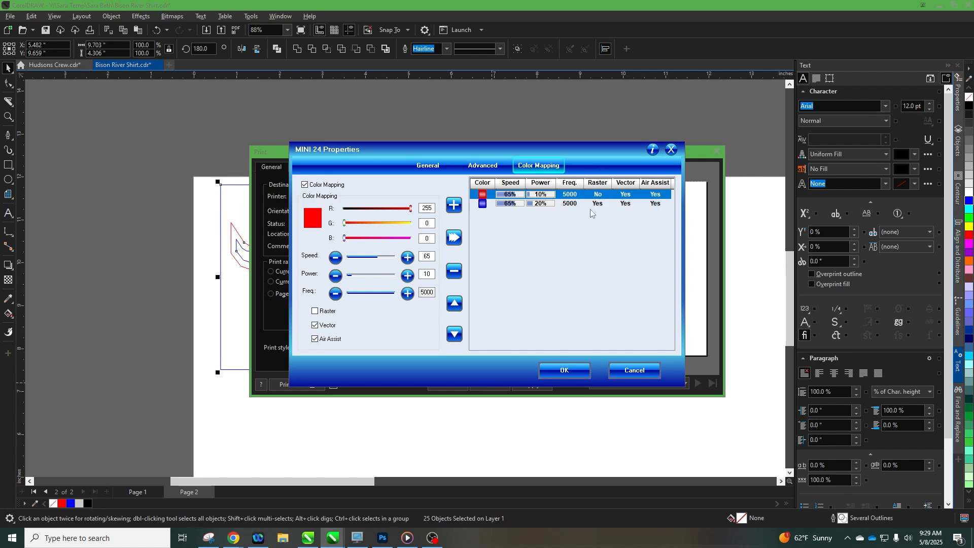
mouse_move(570, 217)
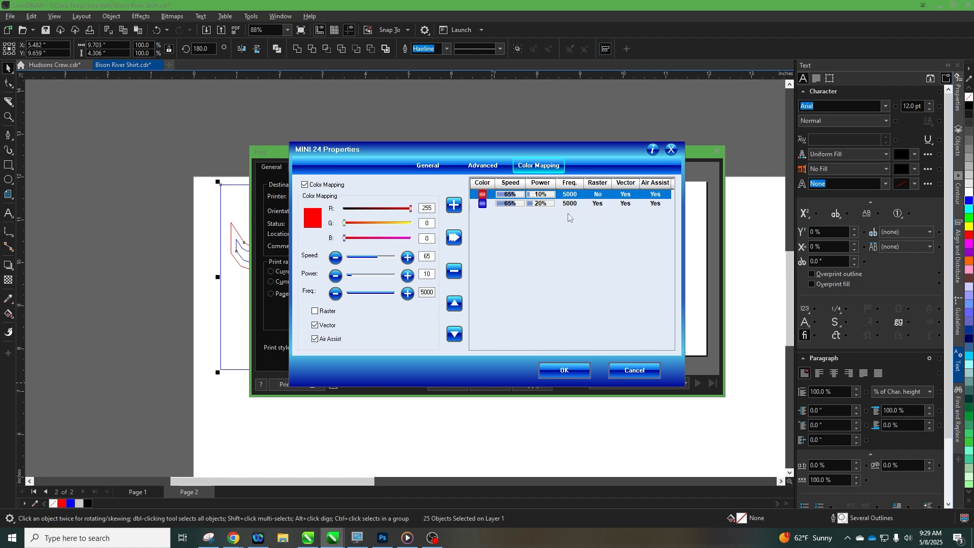
mouse_move(512, 239)
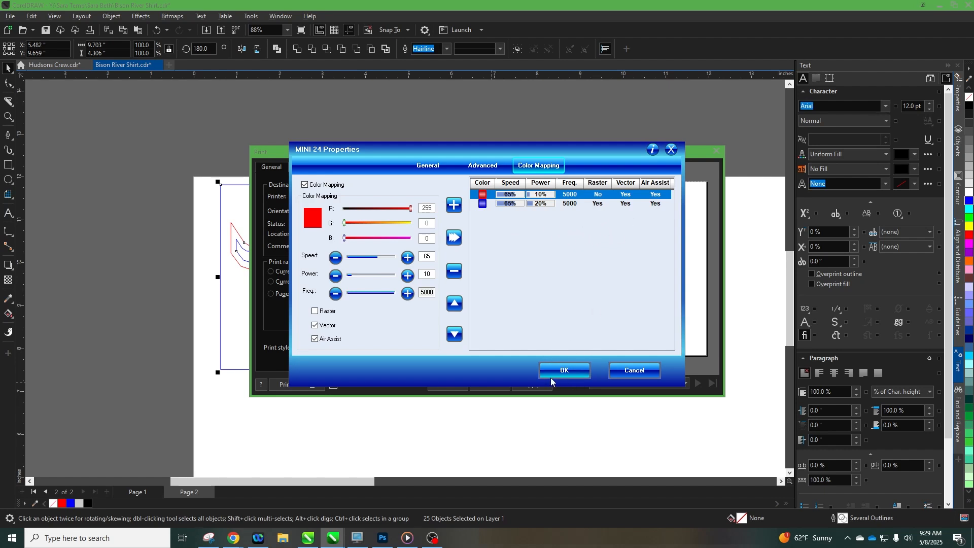
left_click(565, 370)
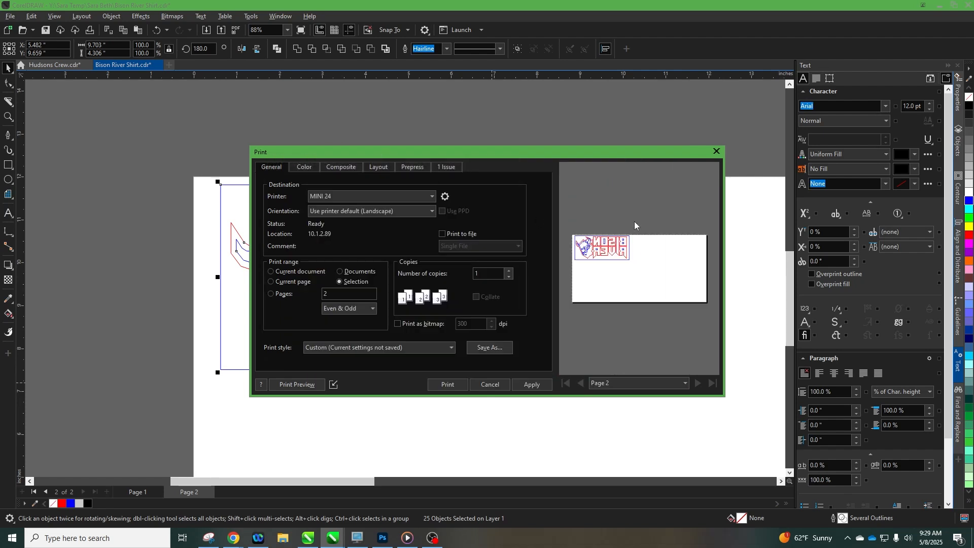